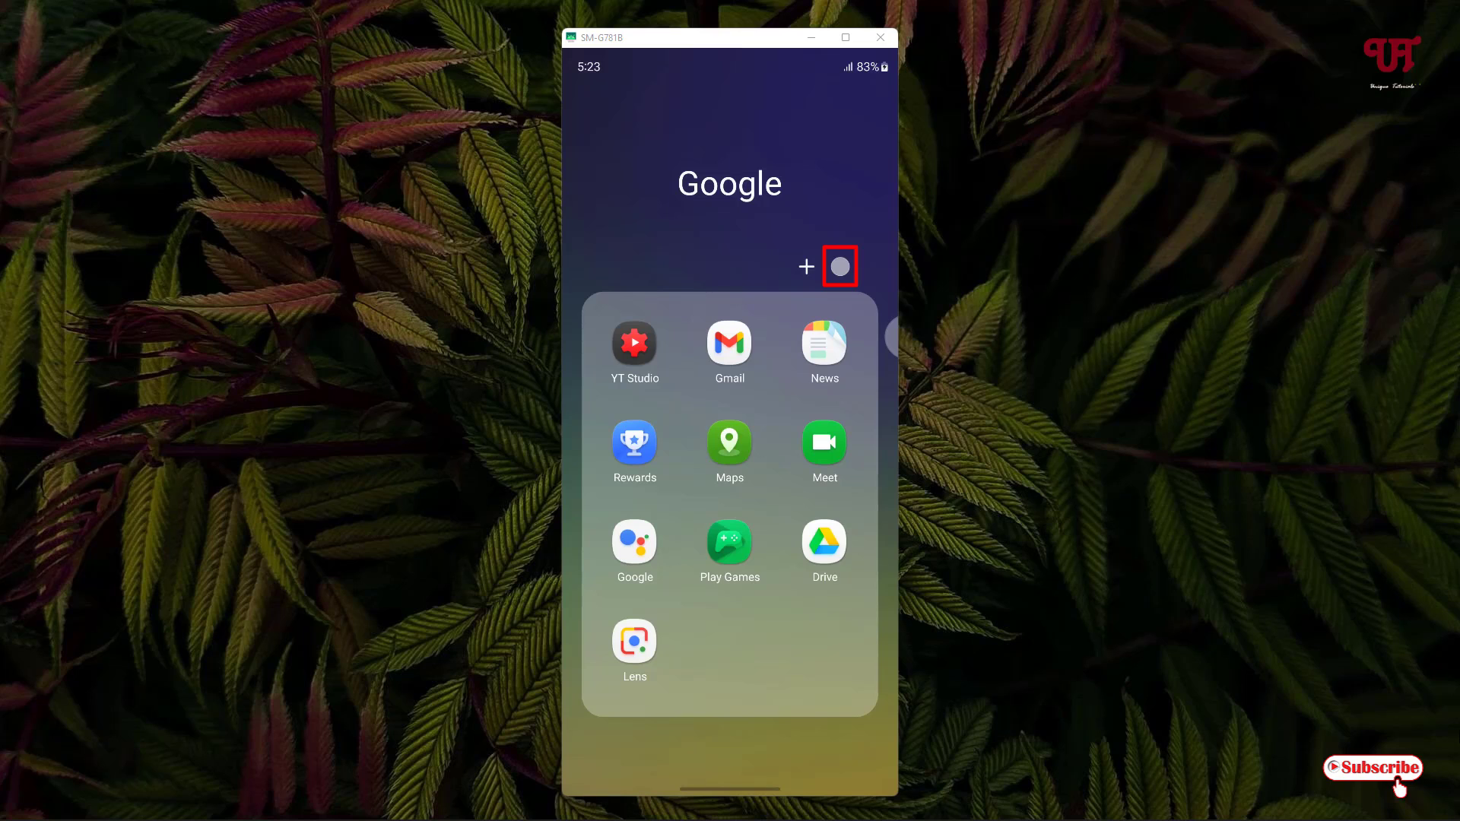
Tint the Google folder's background with the preset green from its colour choices
{"action": "left_click", "coordinate": [839, 267]}
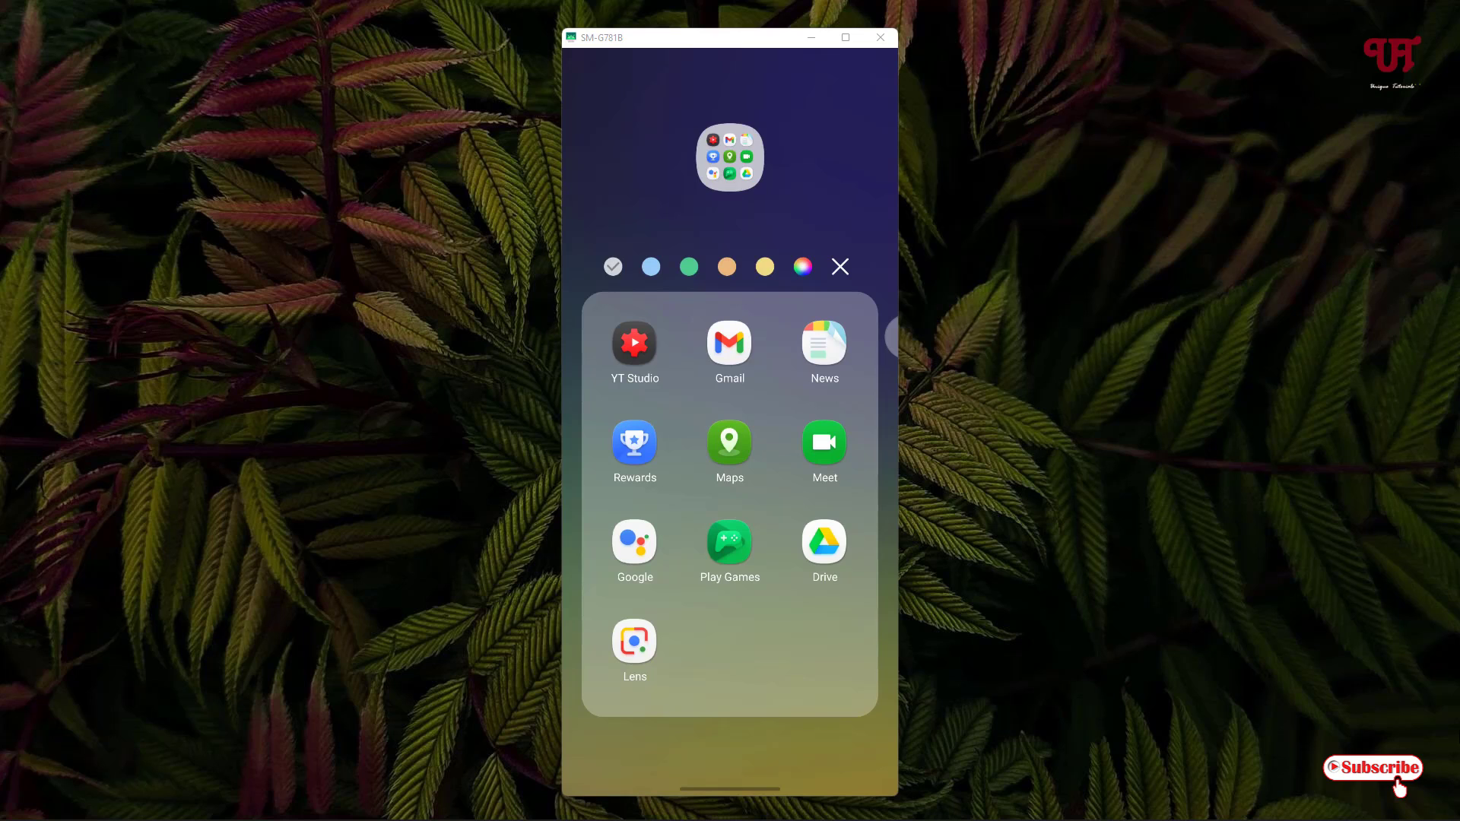
{"action": "left_click", "coordinate": [689, 266]}
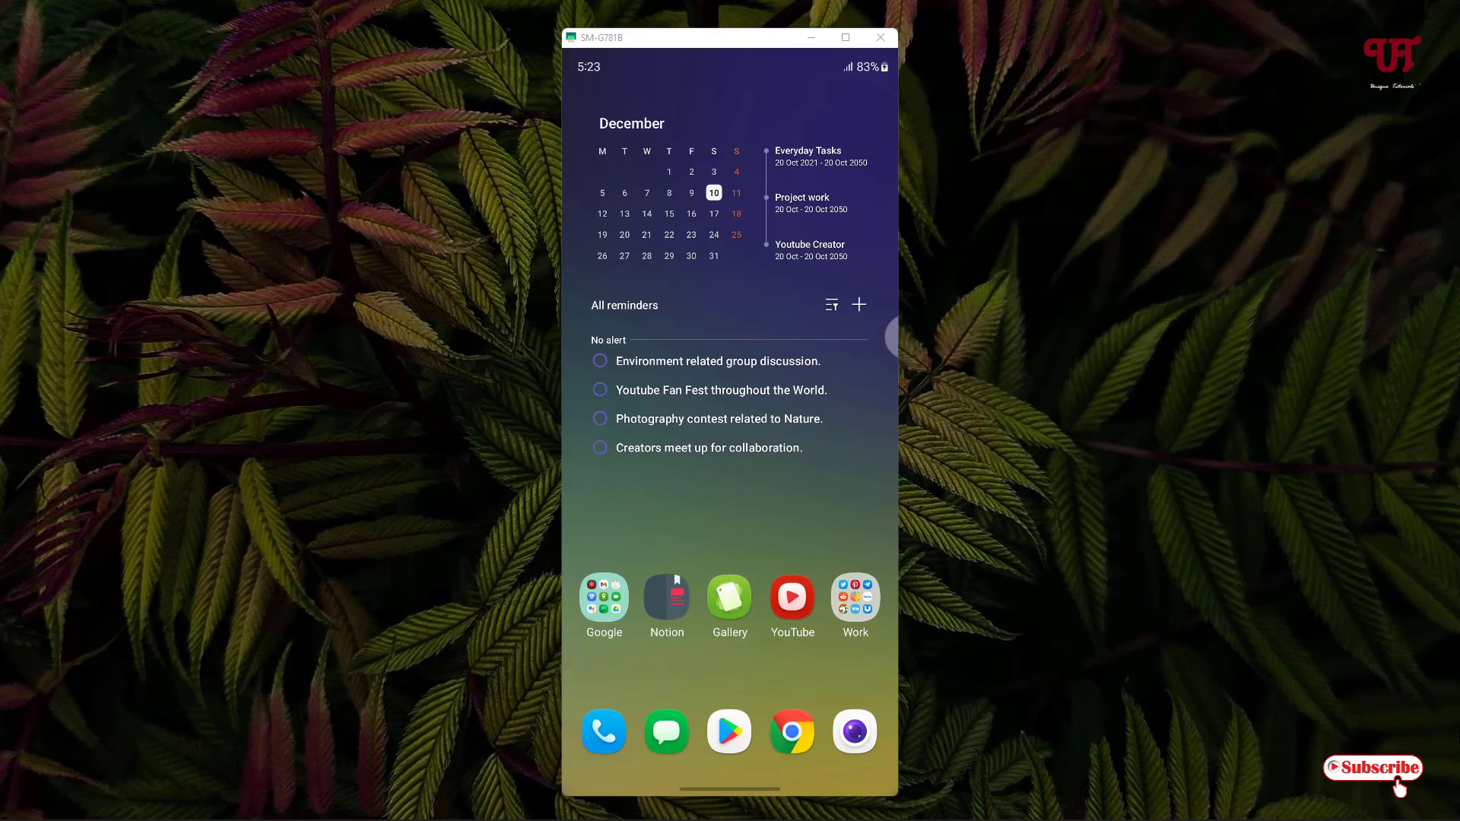
{"action": "left_click", "coordinate": [604, 596]}
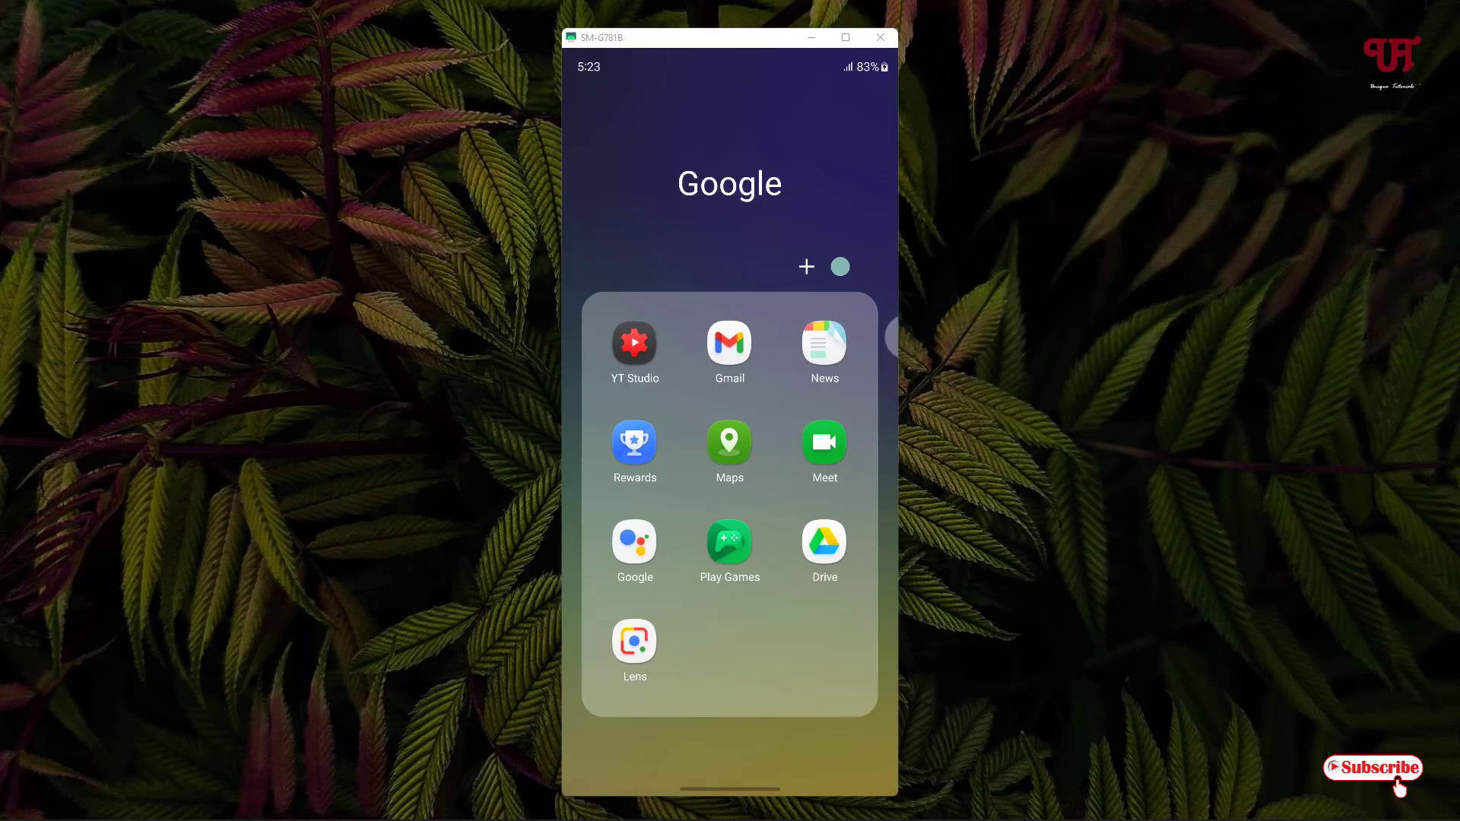
Recolour the Google folder to custom purple 8838FF from the Swatches picker and return home
{"action": "left_click", "coordinate": [806, 266]}
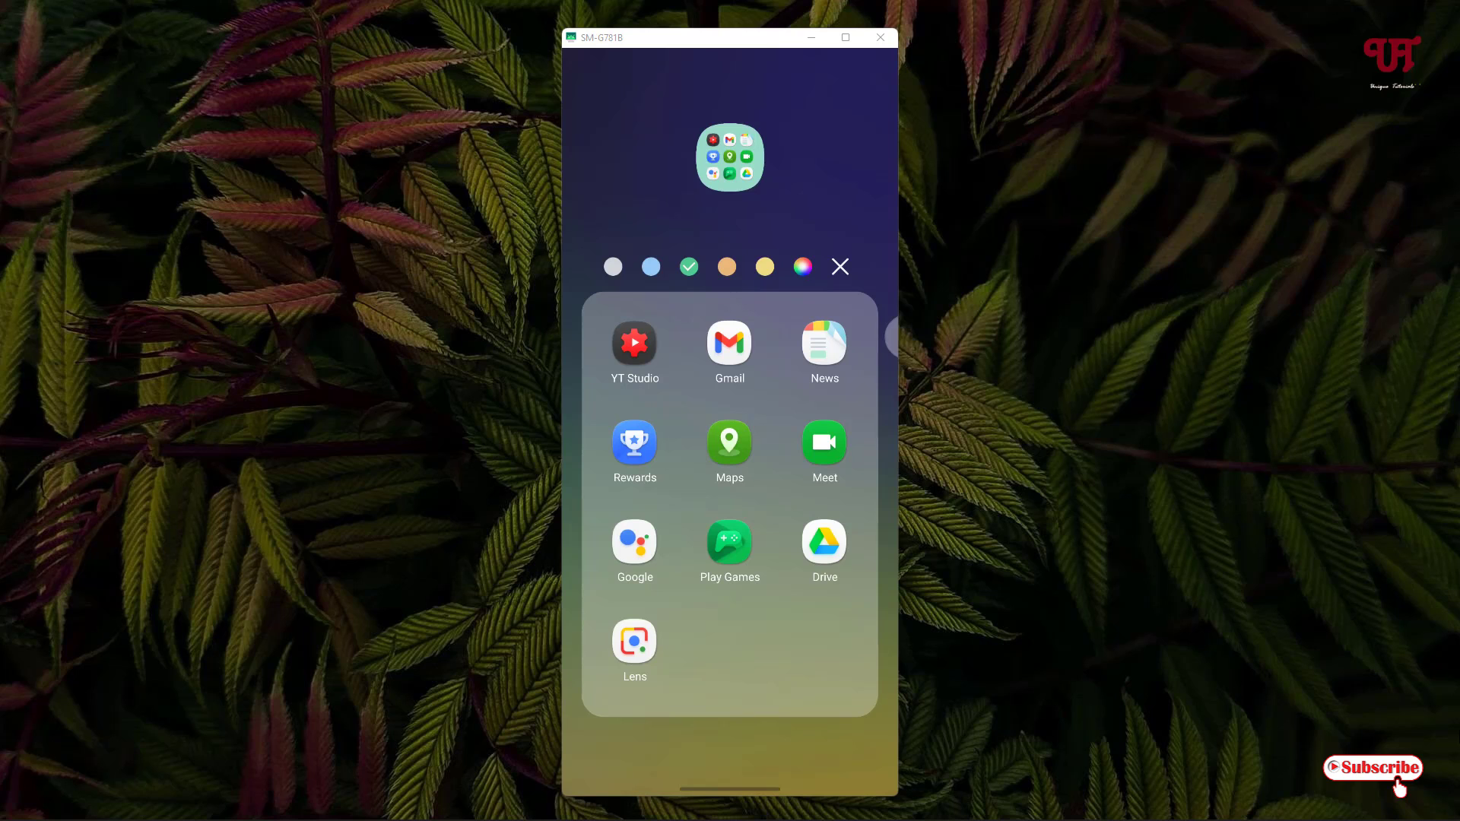
{"action": "left_click", "coordinate": [803, 266]}
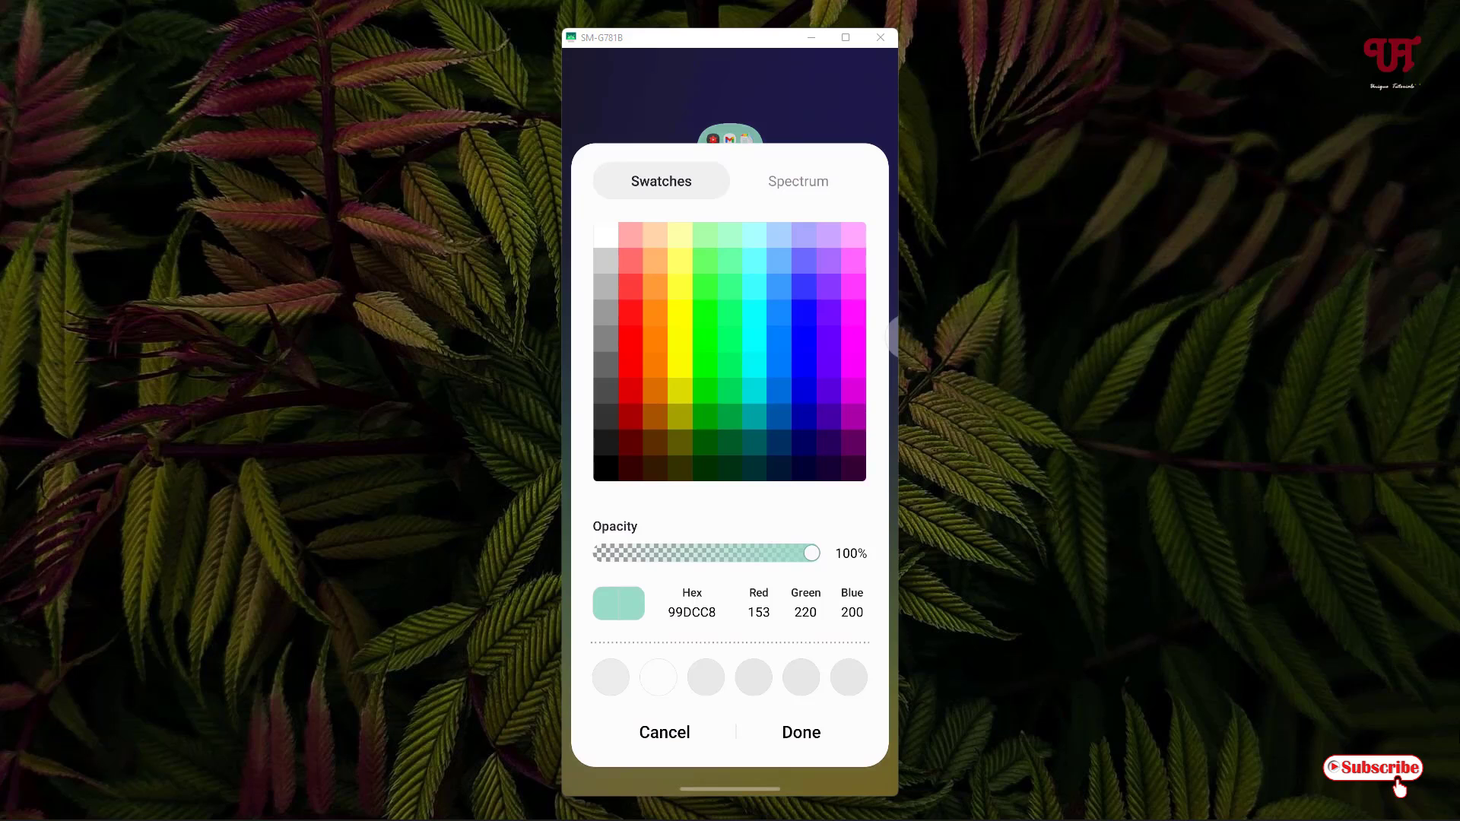
{"action": "left_click", "coordinate": [820, 304]}
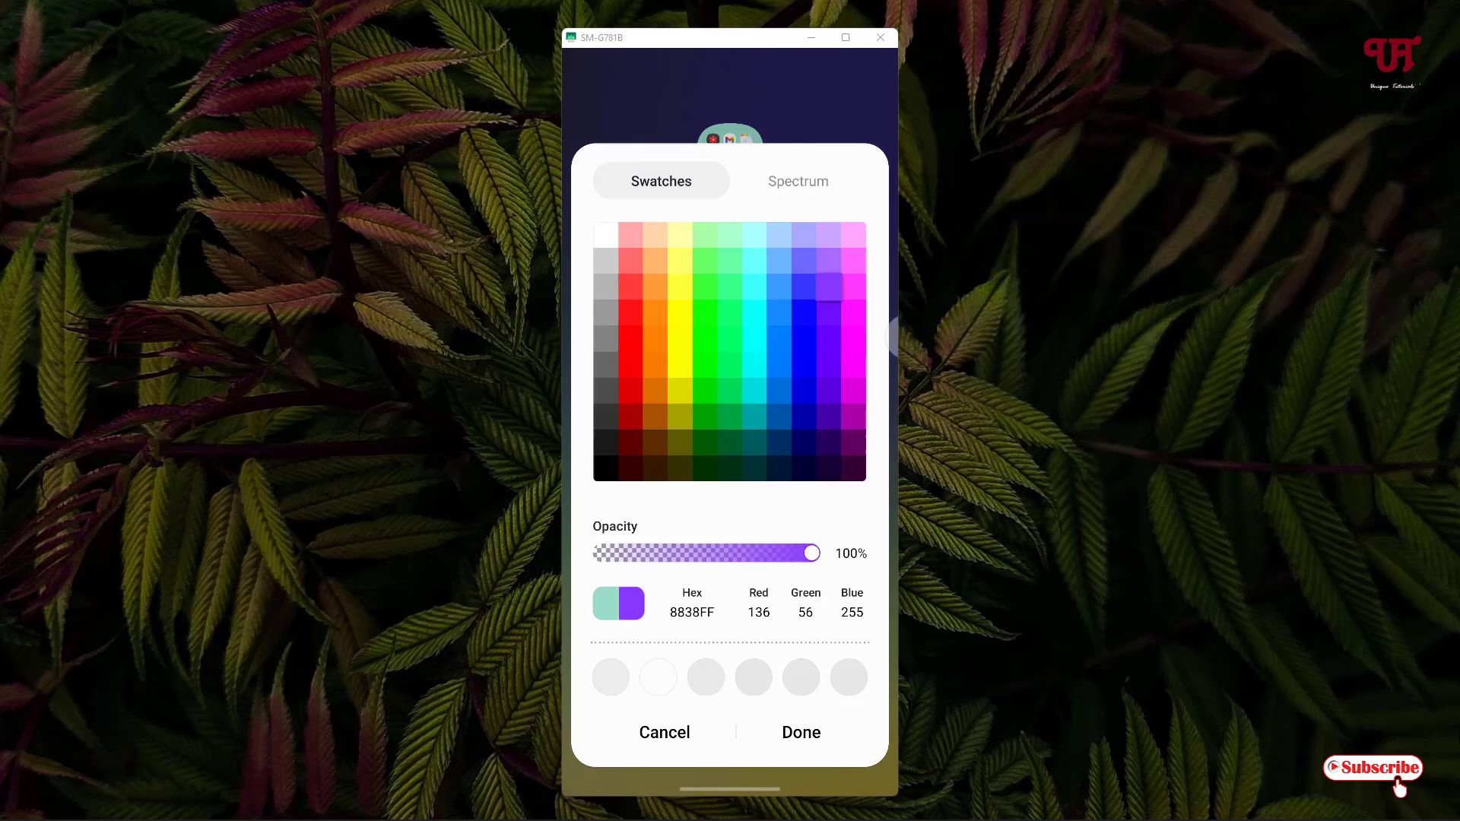
{"action": "left_click", "coordinate": [797, 181]}
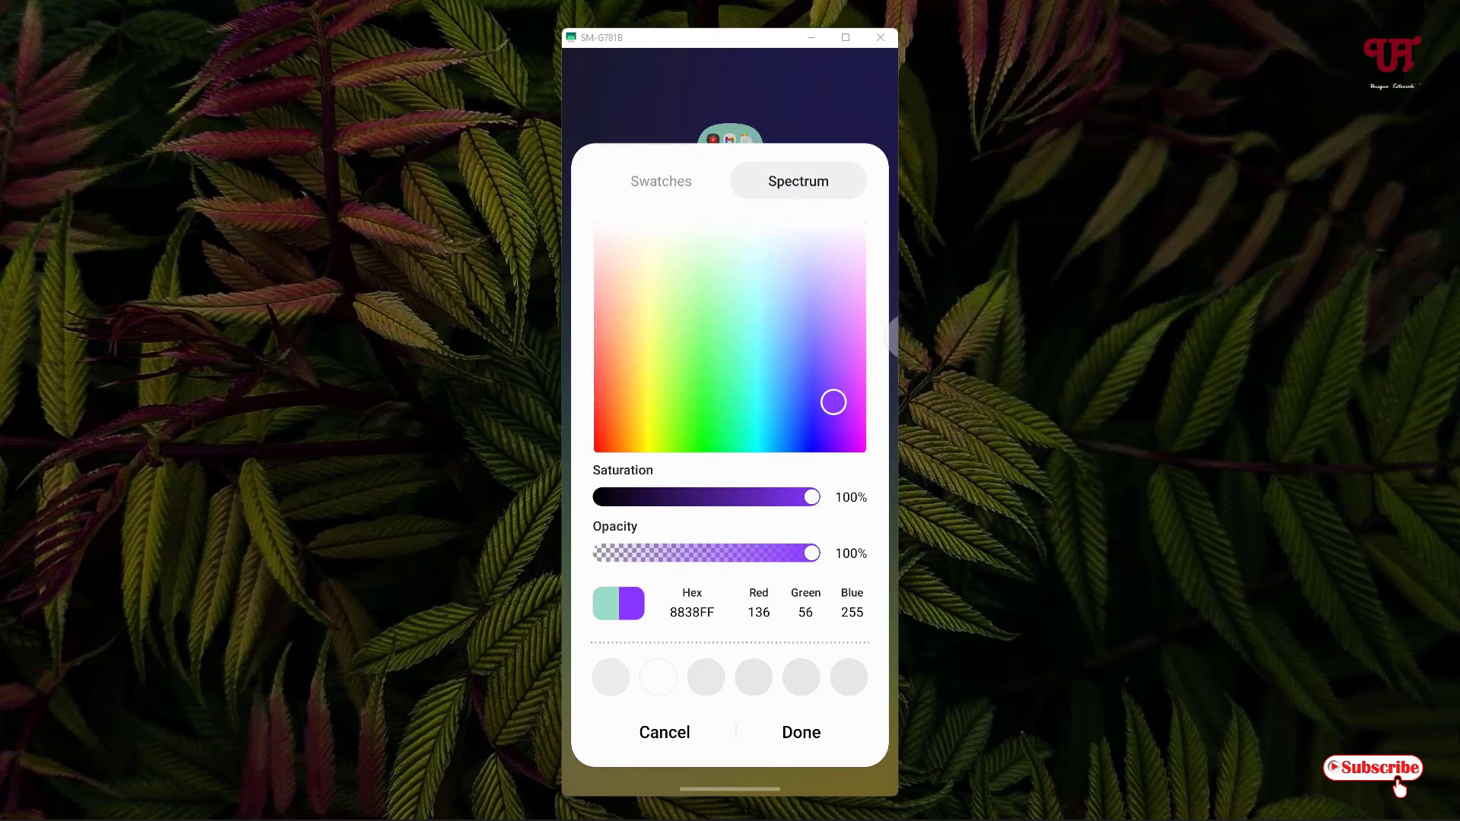
{"action": "left_click", "coordinate": [660, 181]}
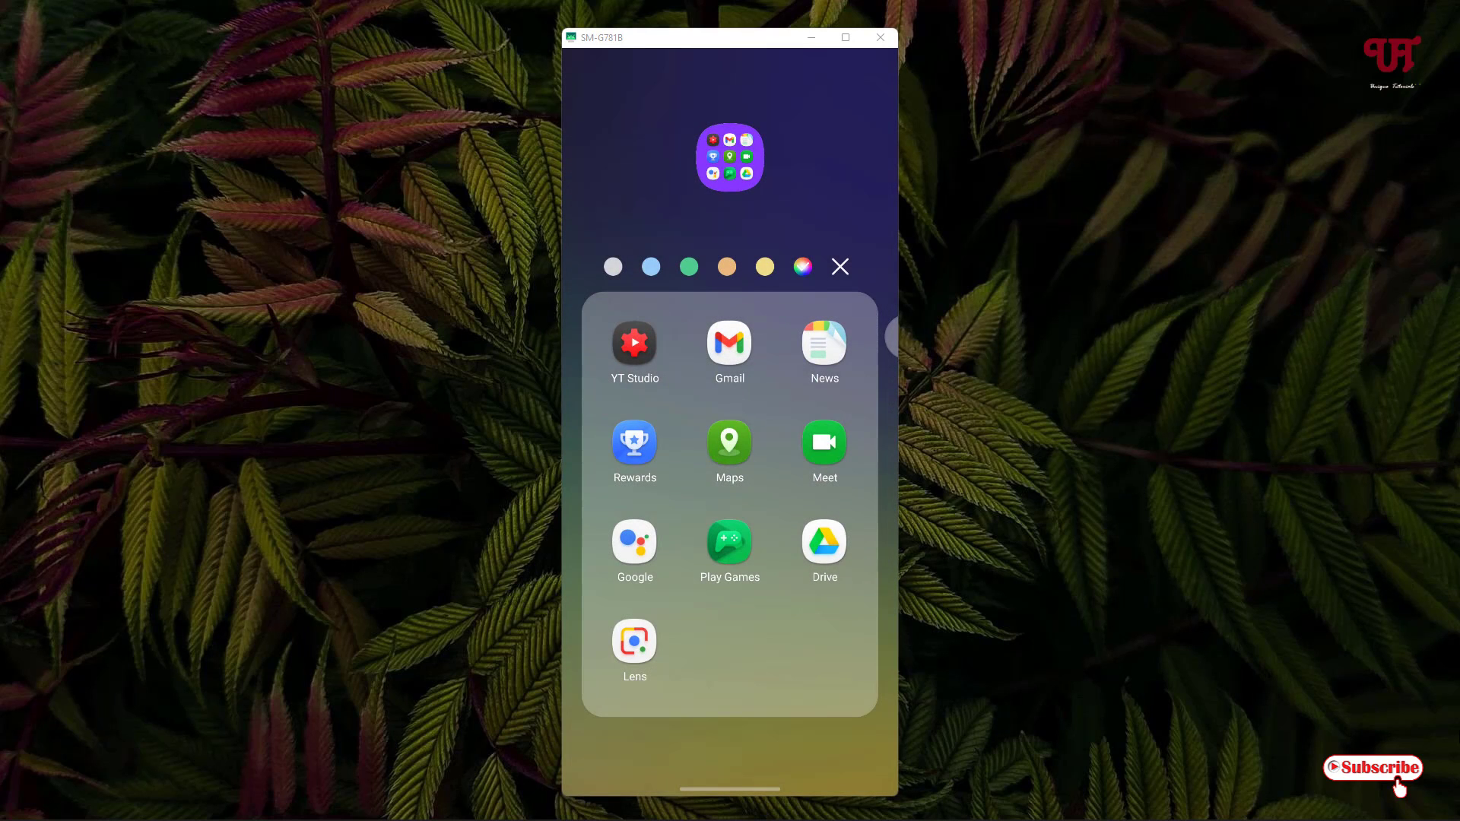
{"action": "left_click", "coordinate": [839, 266]}
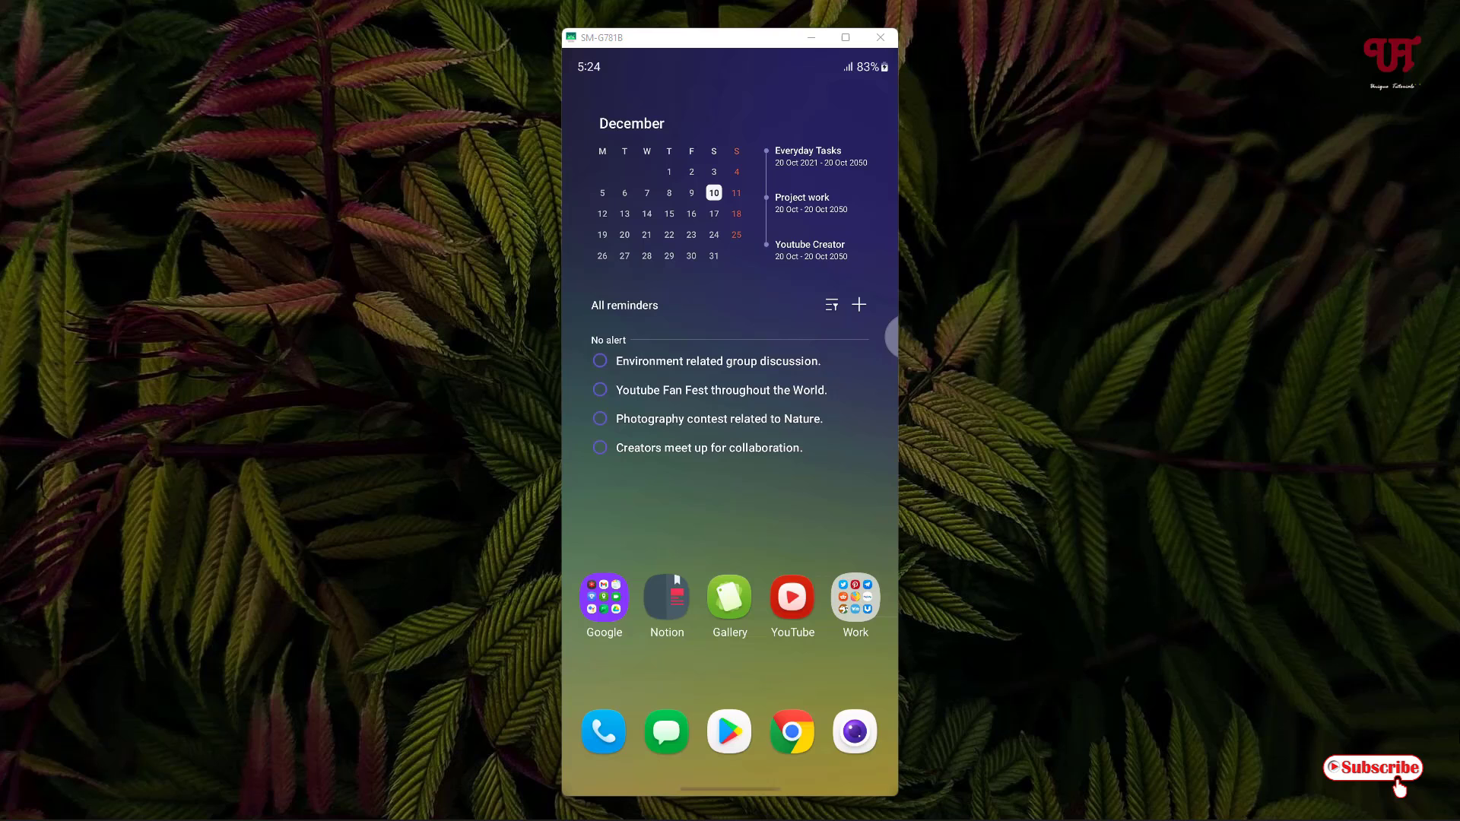